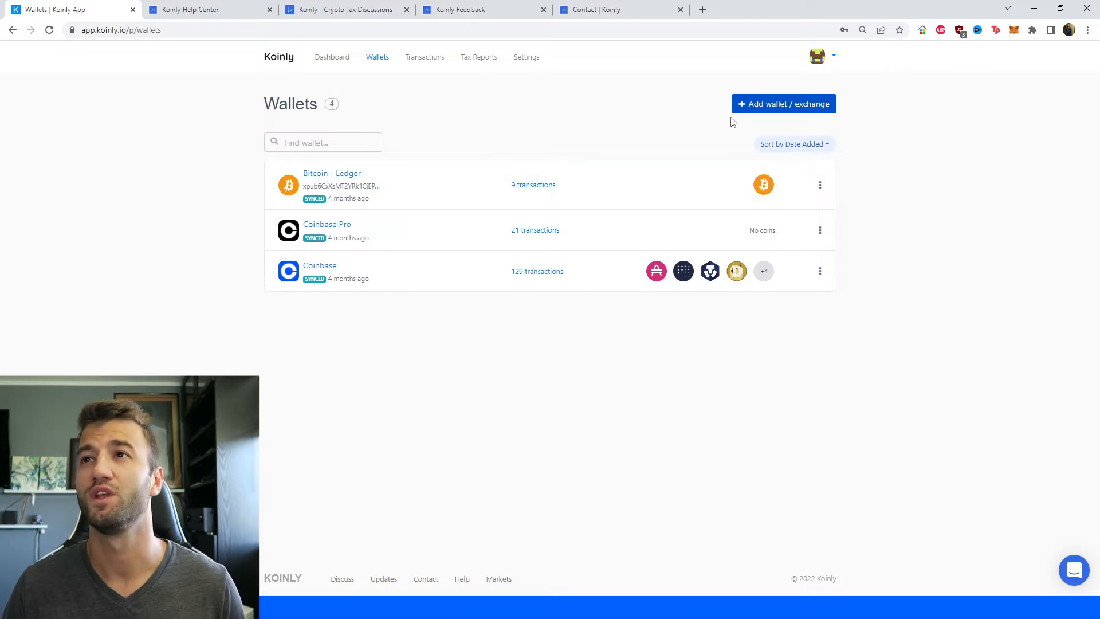
mouse_move(783, 104)
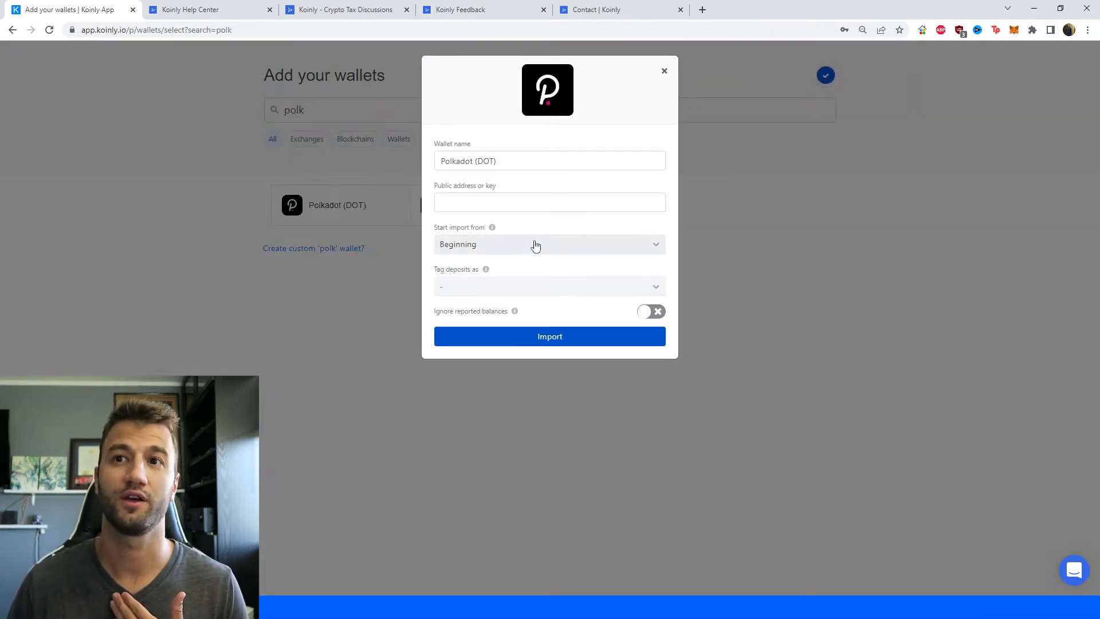
mouse_move(532, 194)
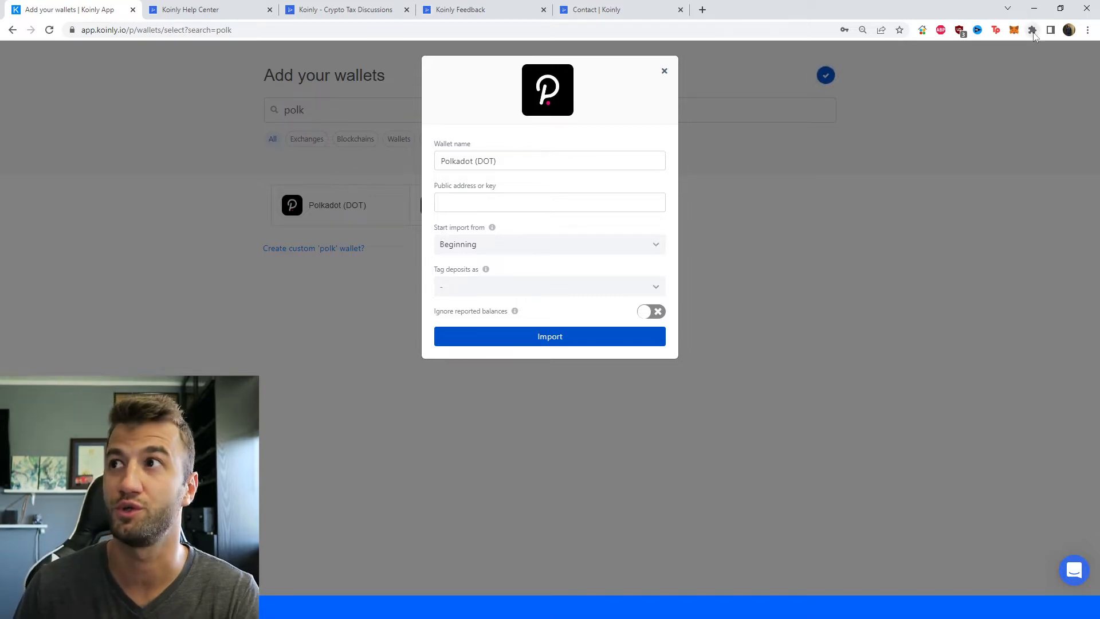
Copy the Polkadot account address from the polkadot{.js} extension and import it into Koinly.
left_click(1031, 29)
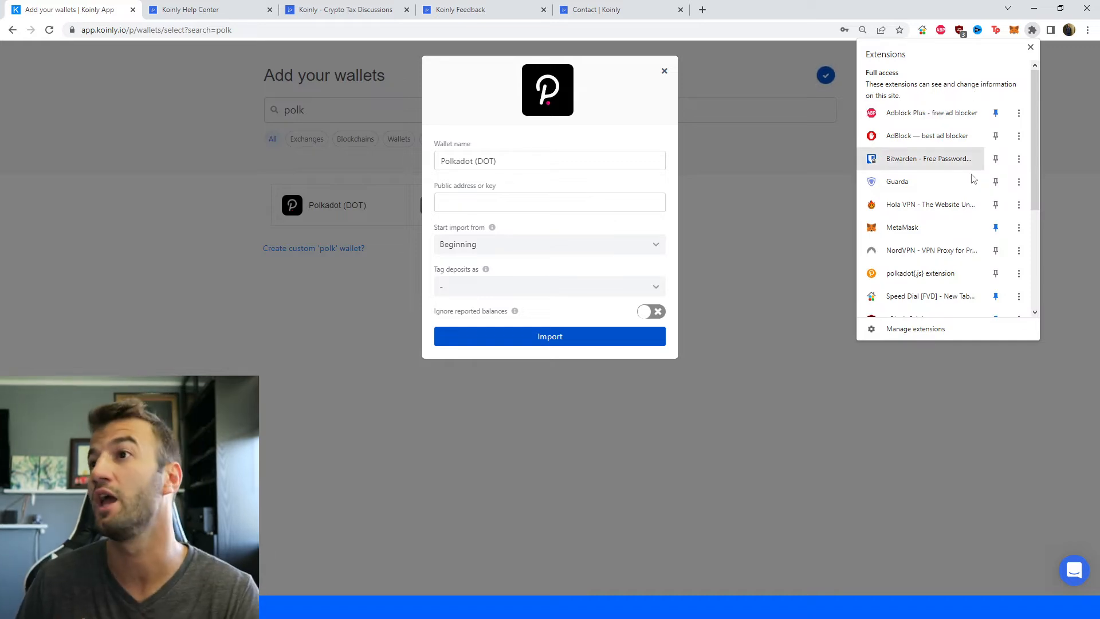
mouse_move(966, 227)
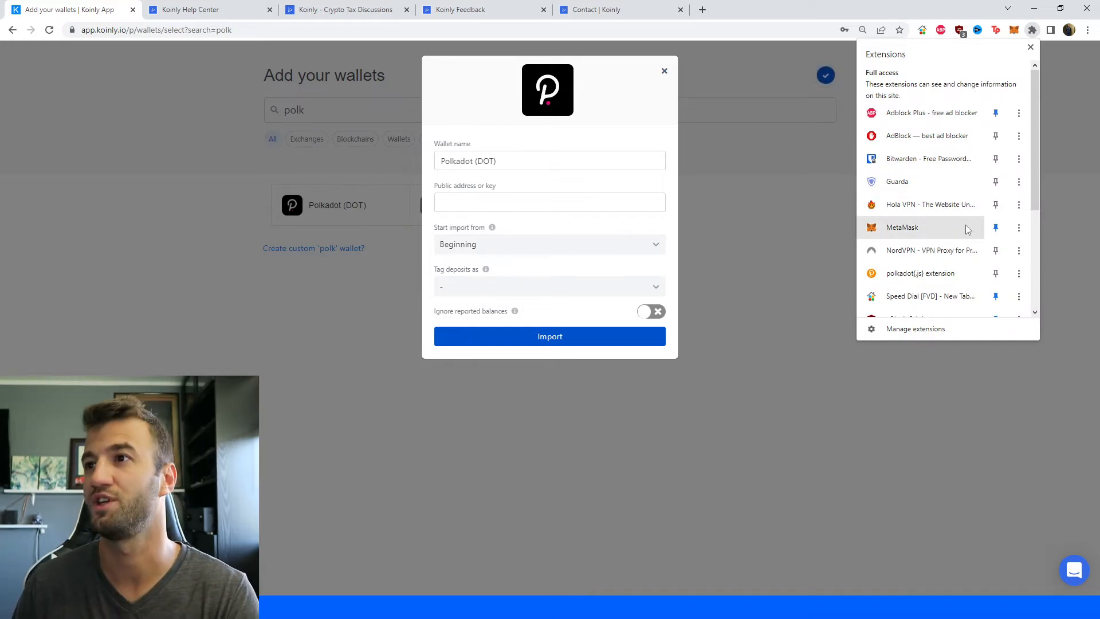
left_click(894, 346)
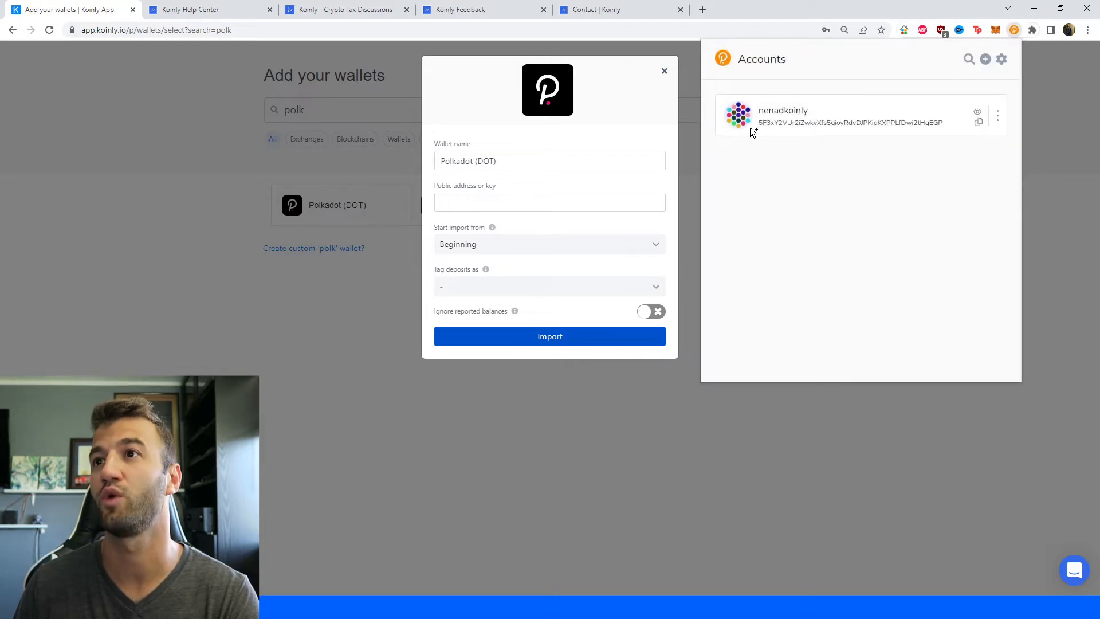
left_click(978, 122)
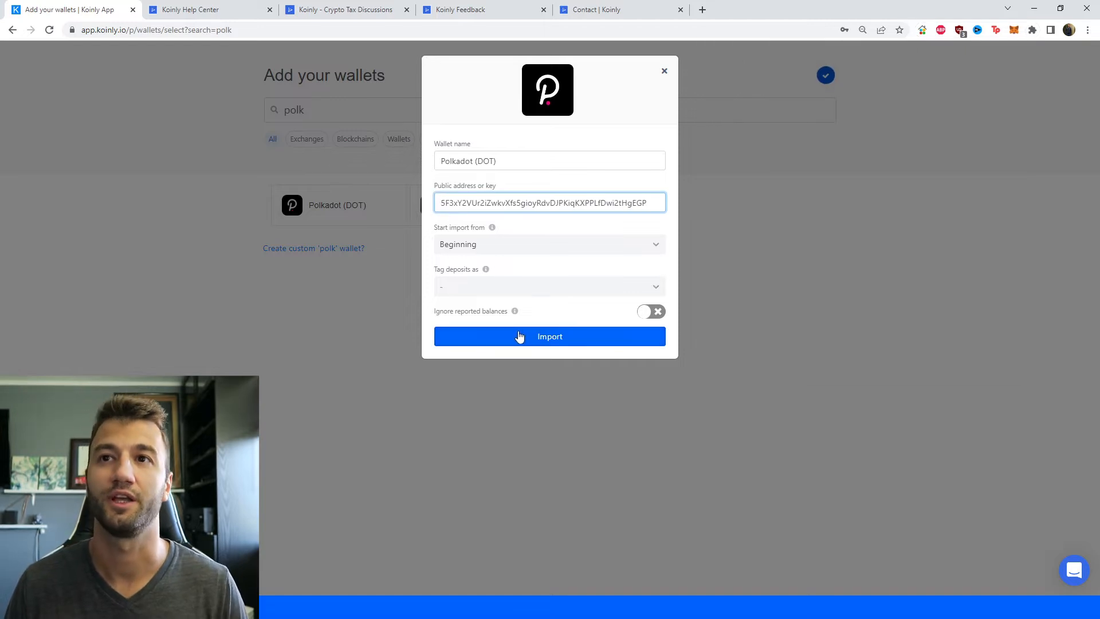
left_click(549, 336)
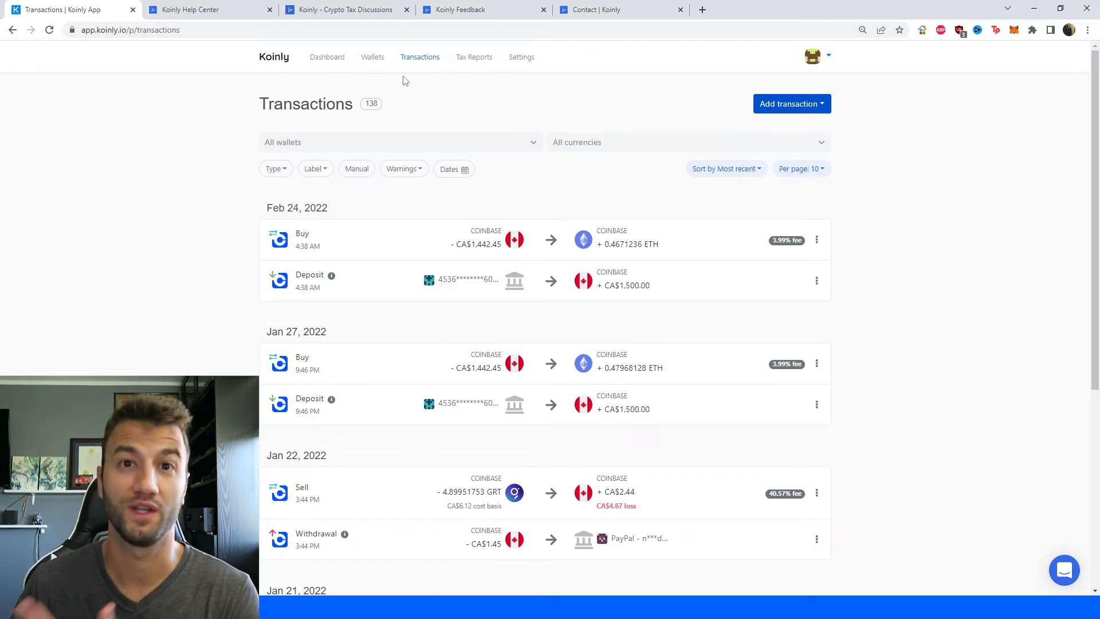
Scroll the 138 imported transactions and go to page 2 of the list.
scroll("down", 3)
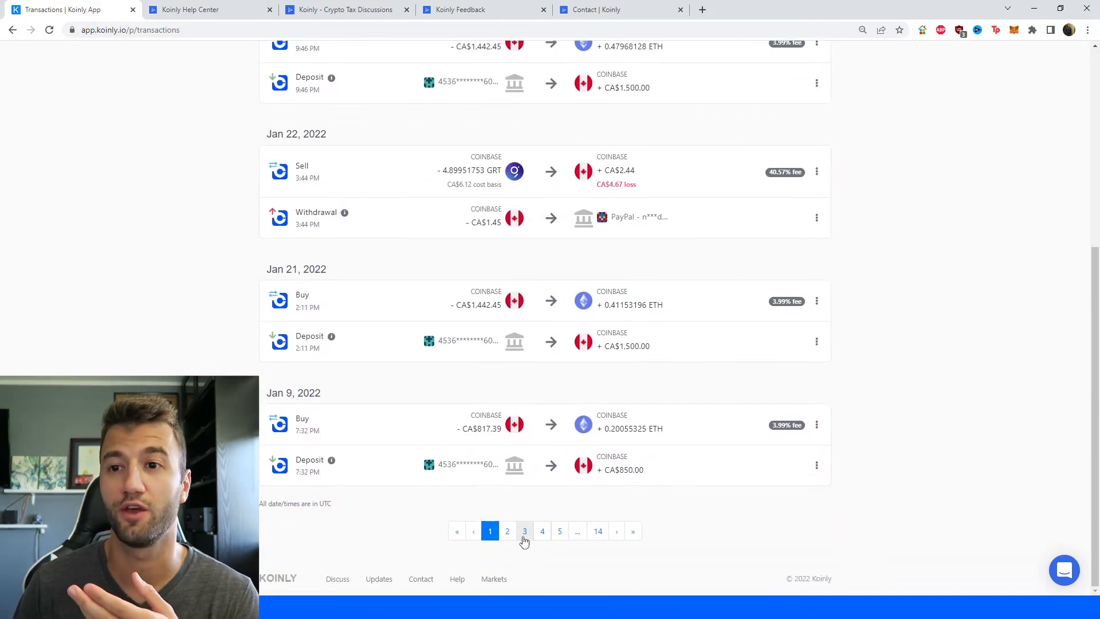
left_click(506, 530)
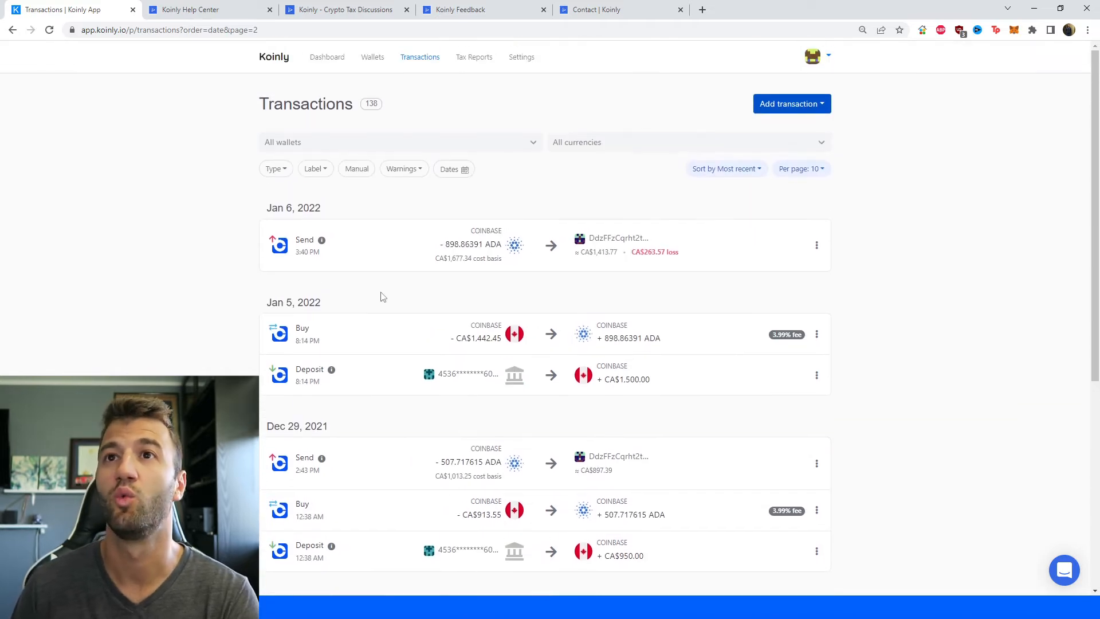
Open Tax Reports to view the 2022 summary with CA$268.24 capital losses.
left_click(474, 56)
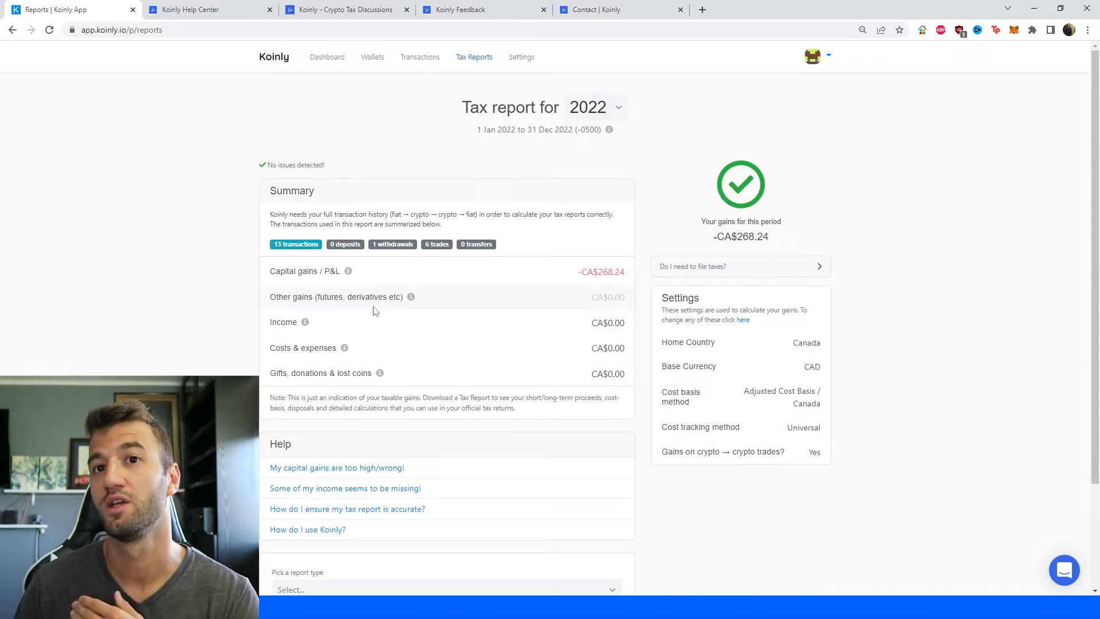
mouse_move(491, 269)
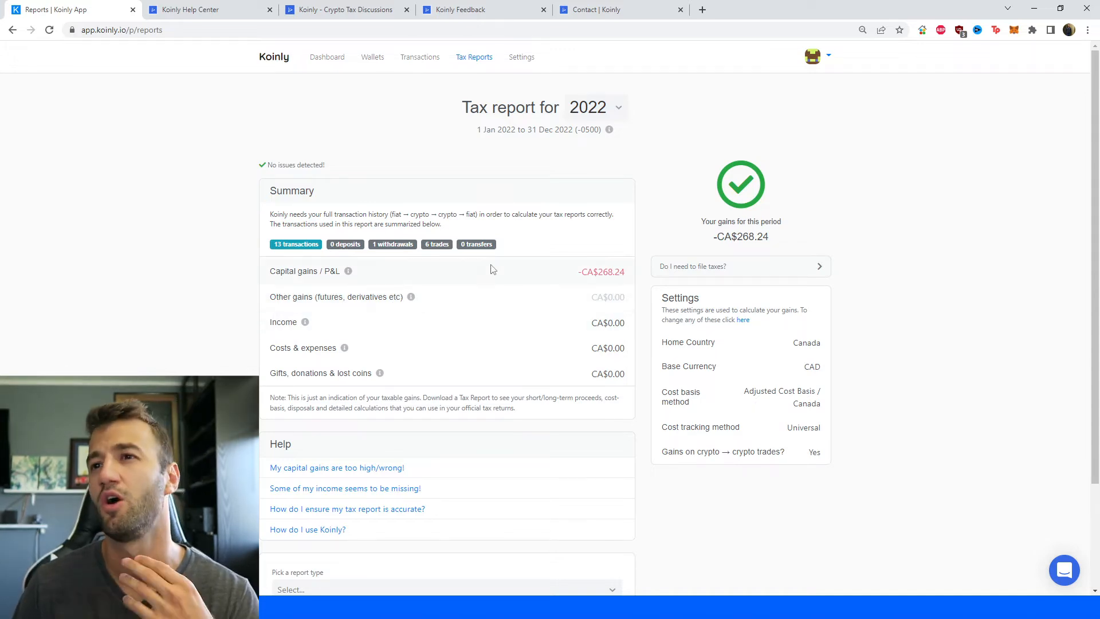
mouse_move(540, 454)
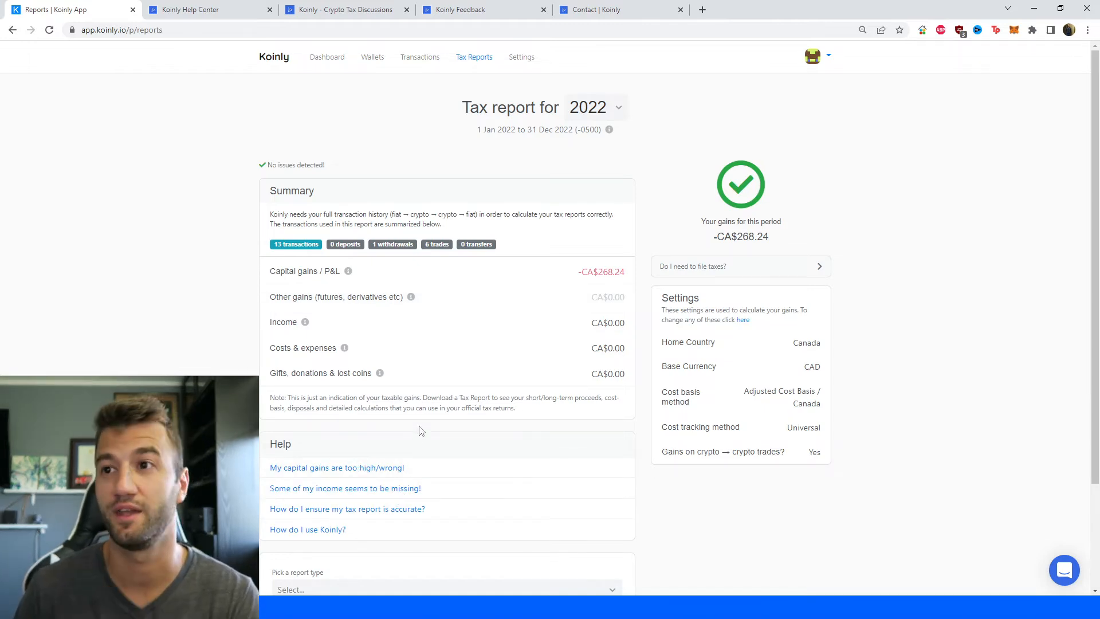
Scroll to the report type and Download Report options, then switch to the Koinly Help Center tab.
scroll("down", 3)
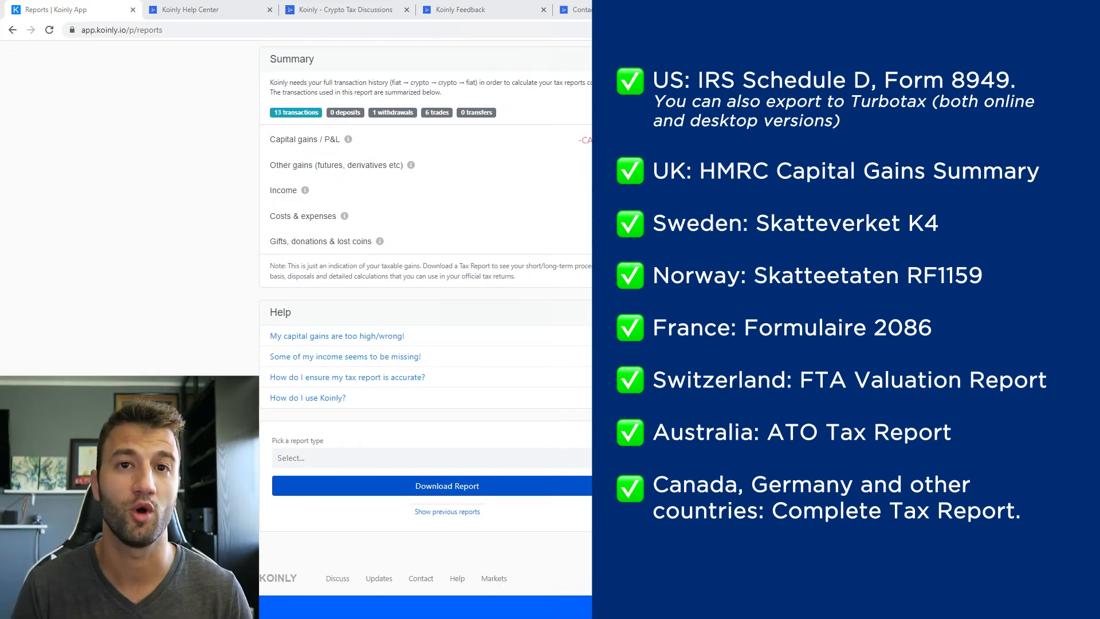
left_click(204, 9)
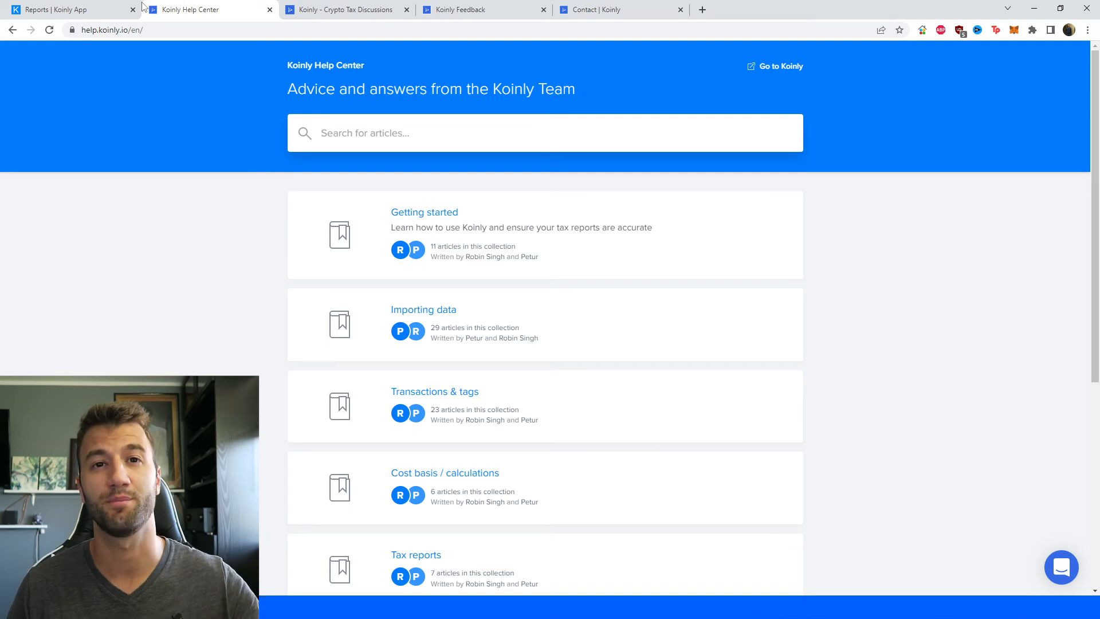
mouse_move(283, 220)
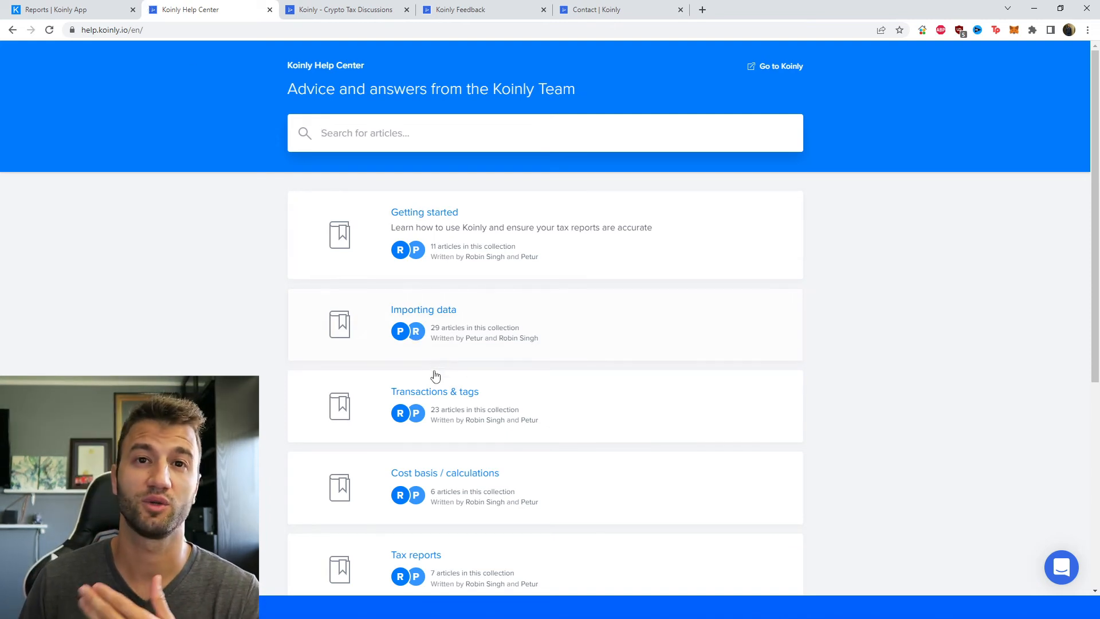
Switch to the Koinly - Crypto Tax Discussions forum tab.
left_click(344, 9)
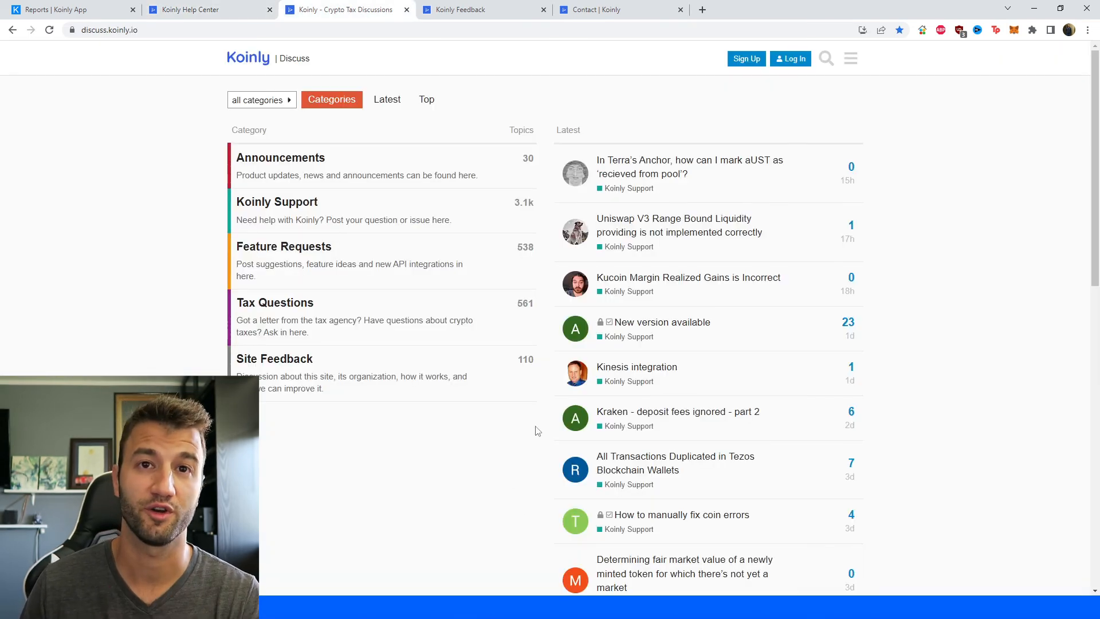
View the Koinly Feedback roadmap tab, then the Contact Koinly support page.
left_click(483, 10)
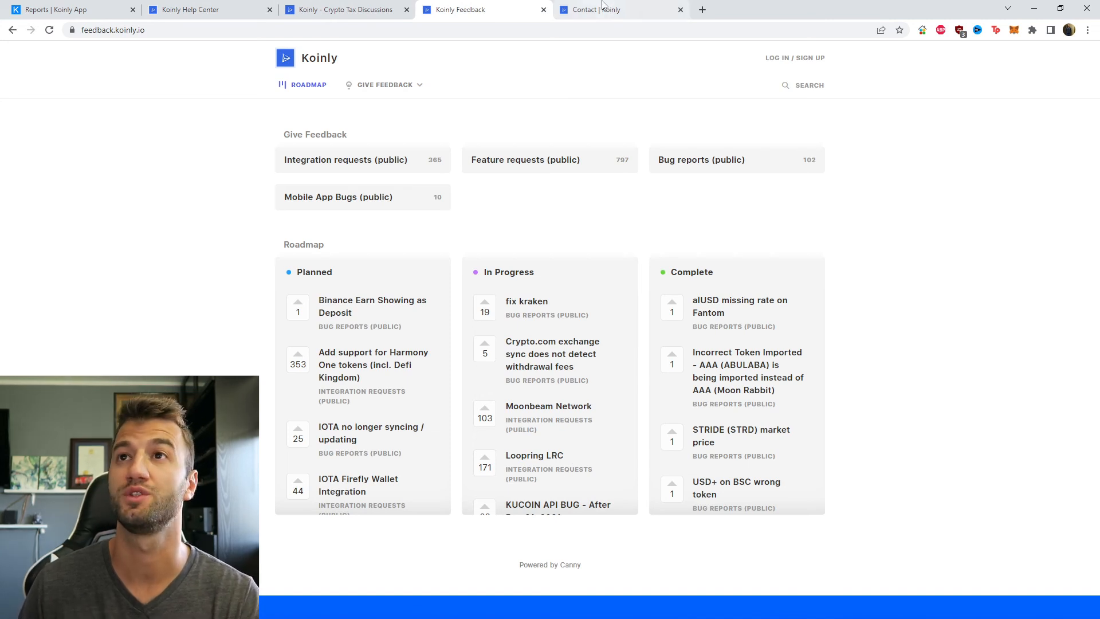
left_click(618, 9)
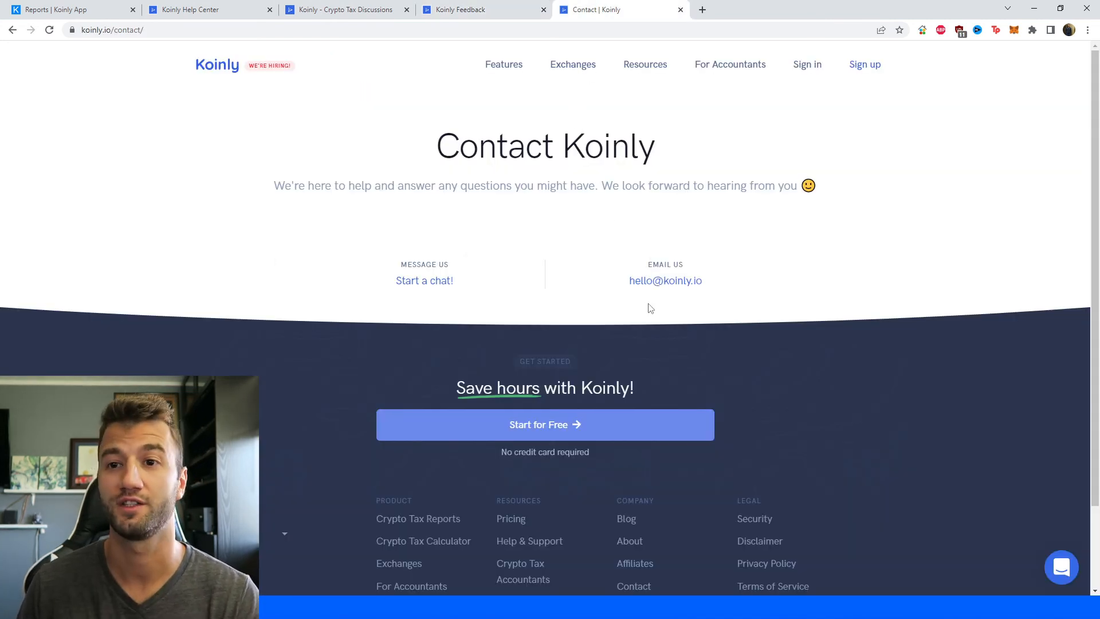
mouse_move(757, 362)
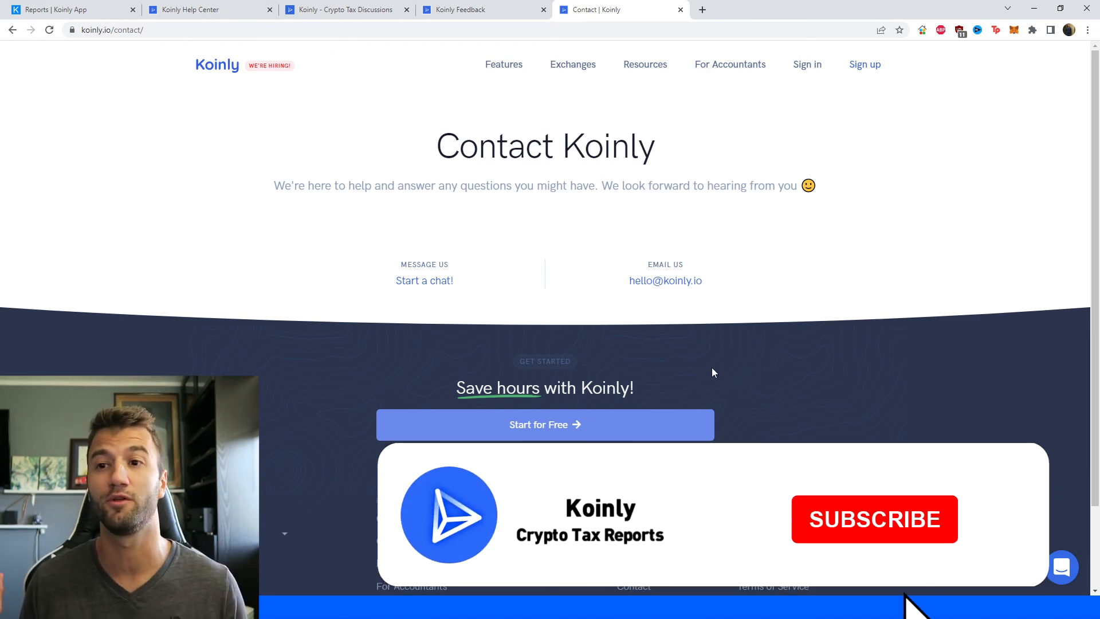
left_click(873, 518)
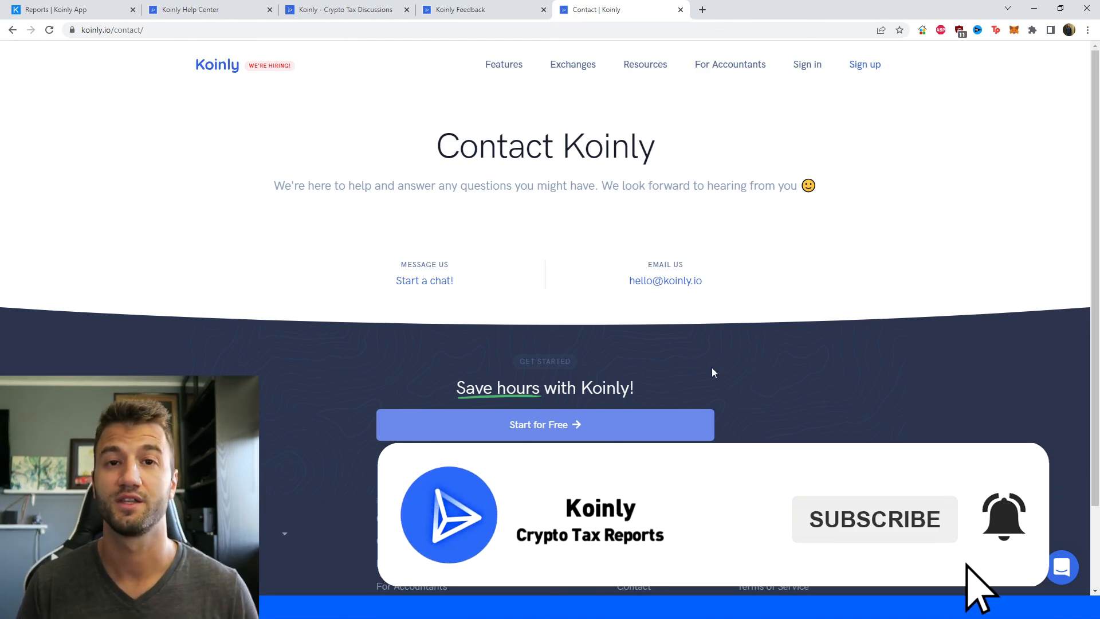